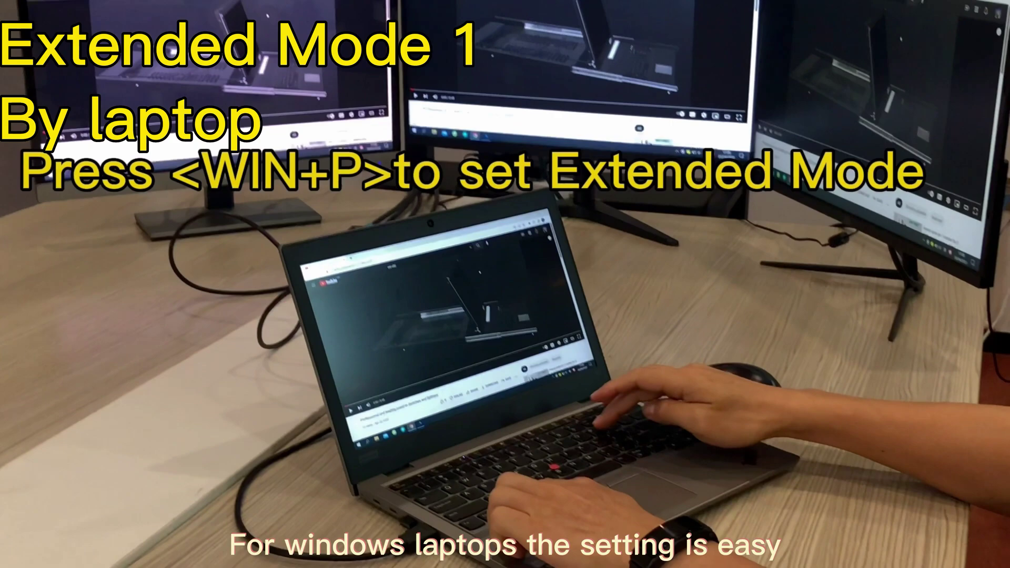
- Bring up the Windows Project panel with Win+P to choose a multi-monitor display mode
key("Win+P")
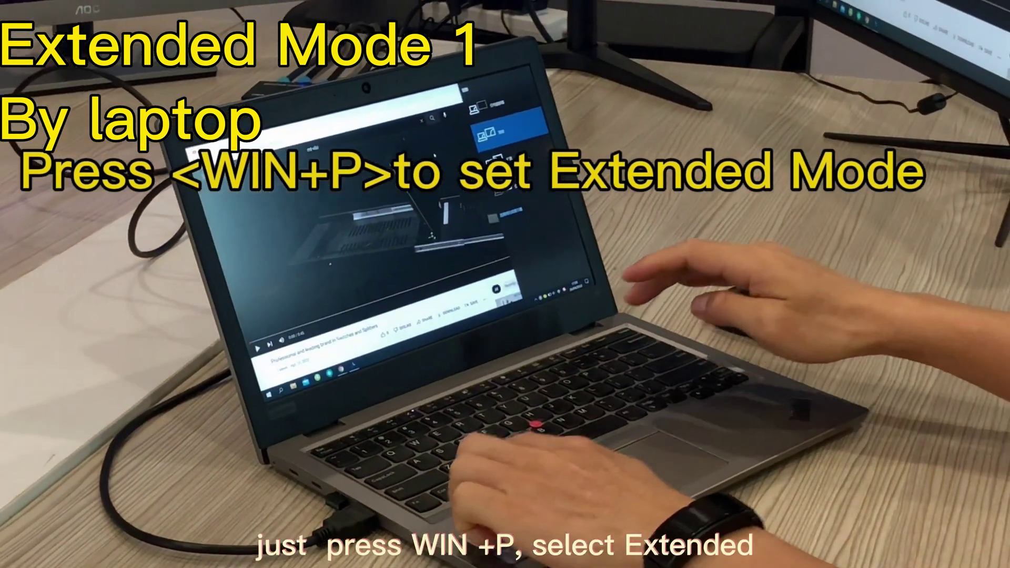